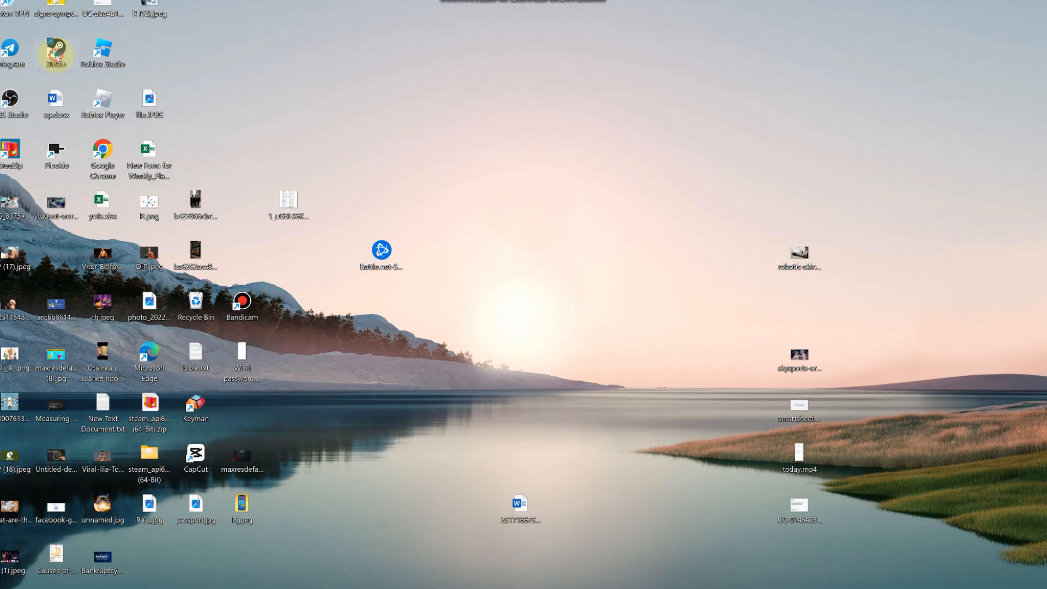
Step: Launch Microsoft Edge from its desktop shortcut
{"action": "right_click", "coordinate": [54, 52]}
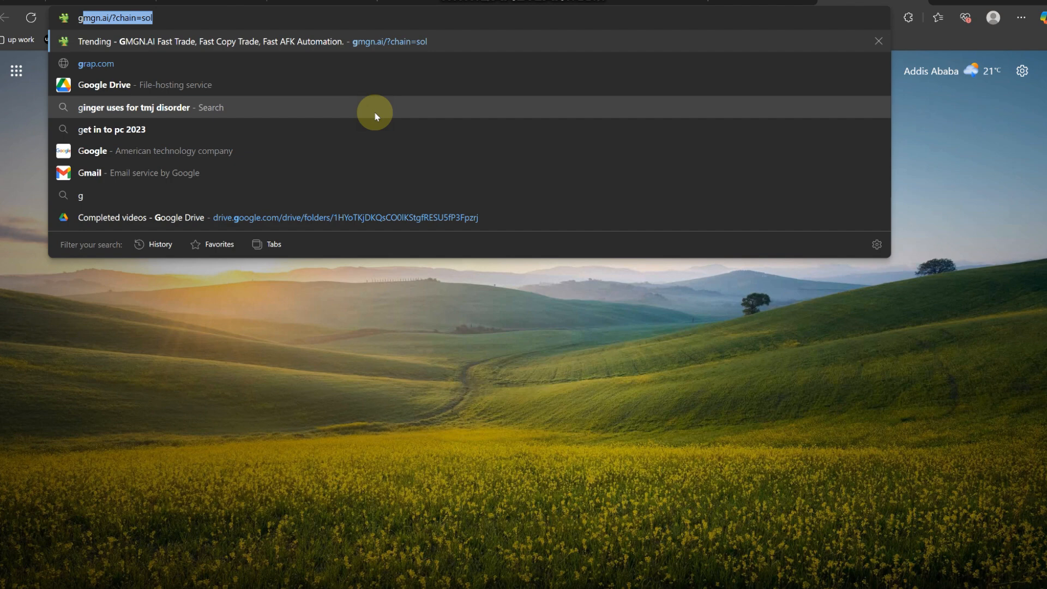
Step: Navigate to NVIDIA's GeForce Drivers page via the 'gef' address-bar suggestion
{"action": "type", "text": "gef"}
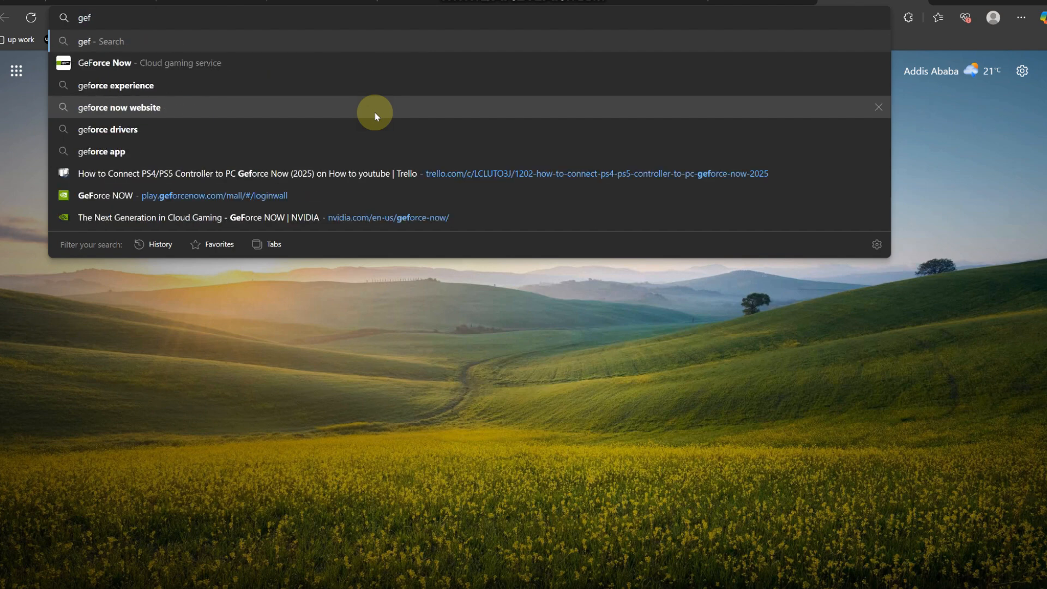
{"action": "mouse_move", "coordinate": [350, 63]}
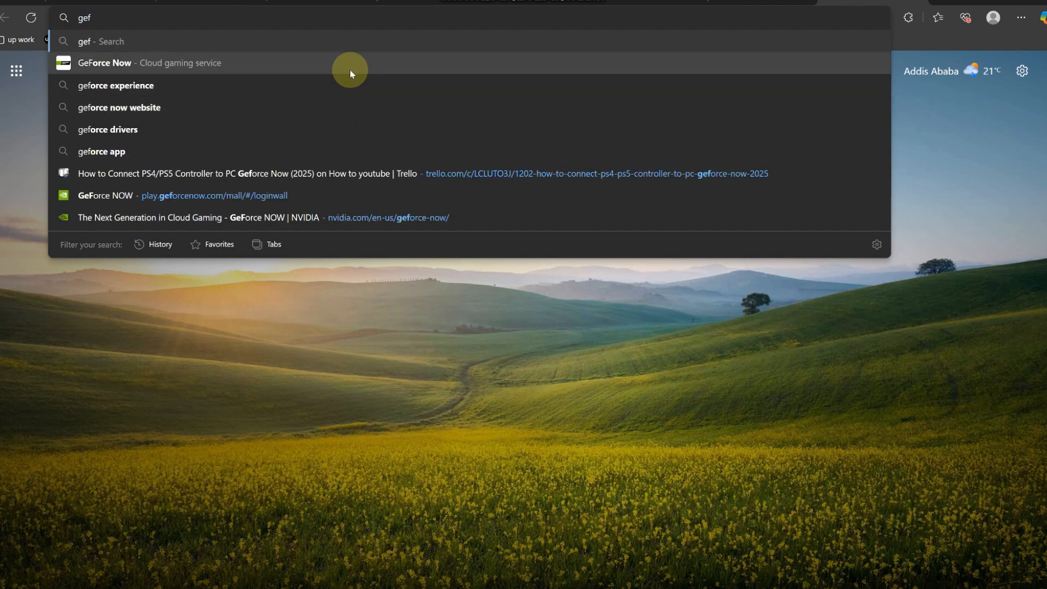
{"action": "mouse_move", "coordinate": [342, 137]}
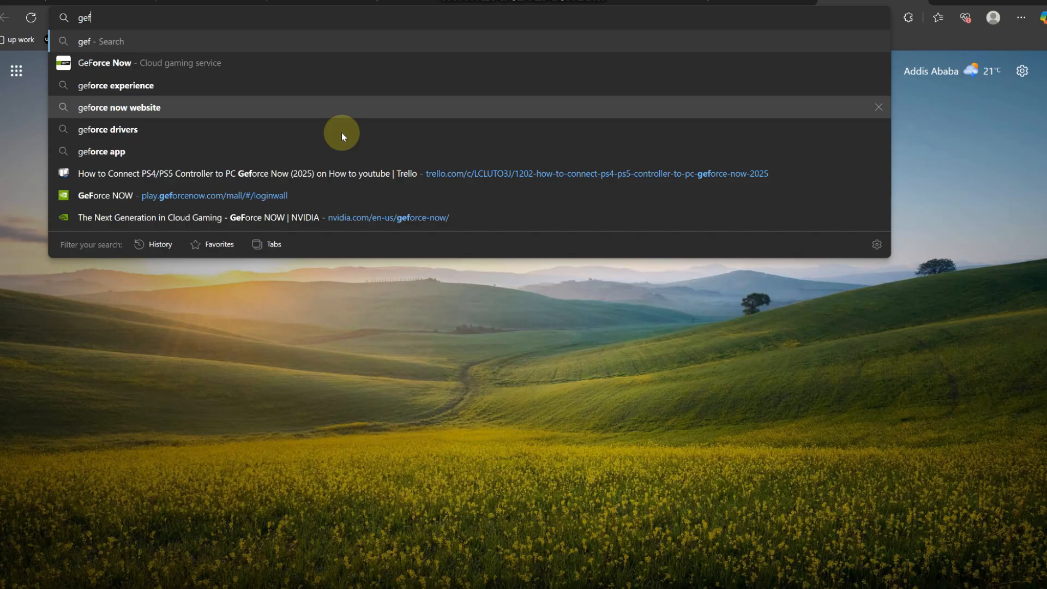
{"action": "left_click", "coordinate": [108, 128]}
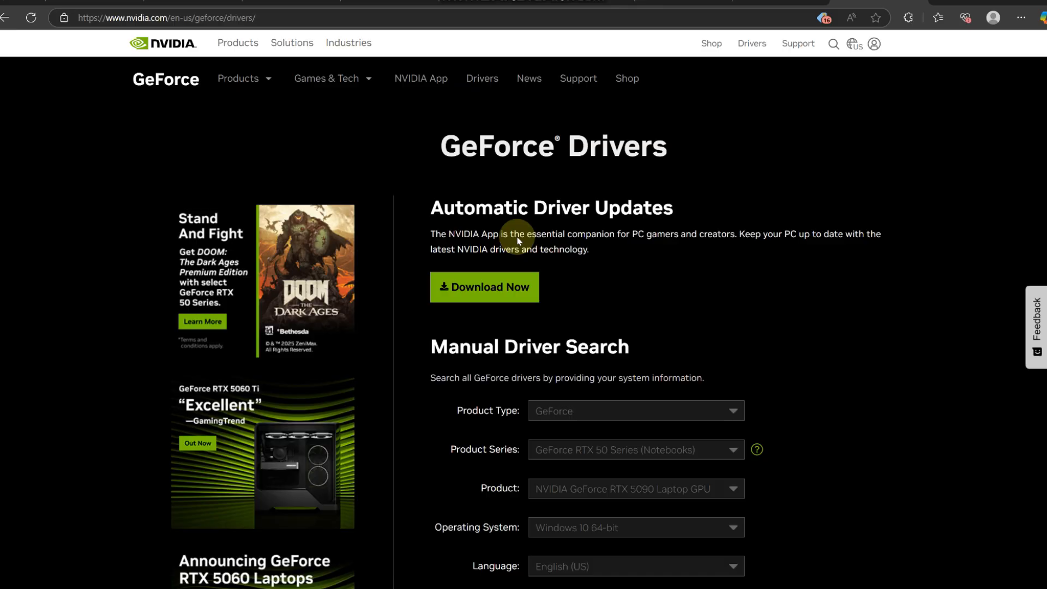
{"action": "mouse_move", "coordinate": [468, 280]}
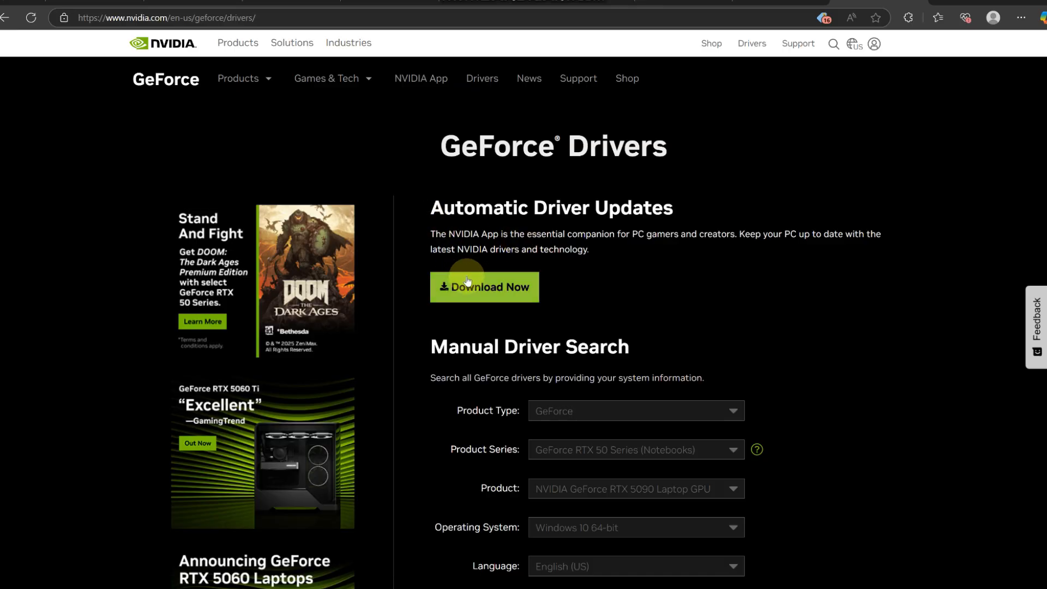
Step: Download the NVIDIA App under Automatic Driver Updates
{"action": "left_click", "coordinate": [485, 287]}
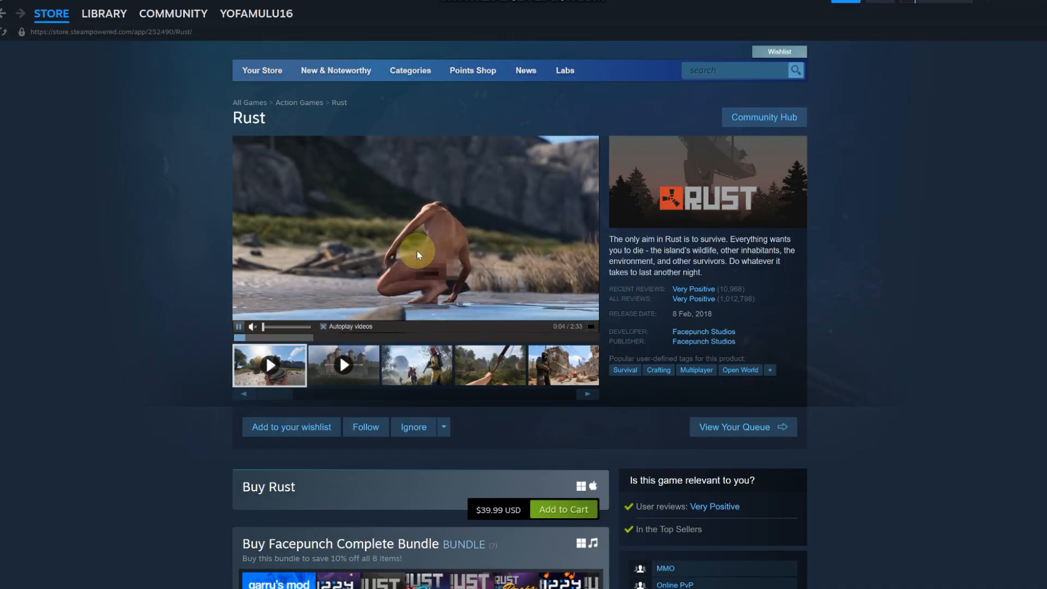
Step: Leave the Rust store page, browse the Library, and return to the Steam store front page
{"action": "left_click", "coordinate": [103, 13]}
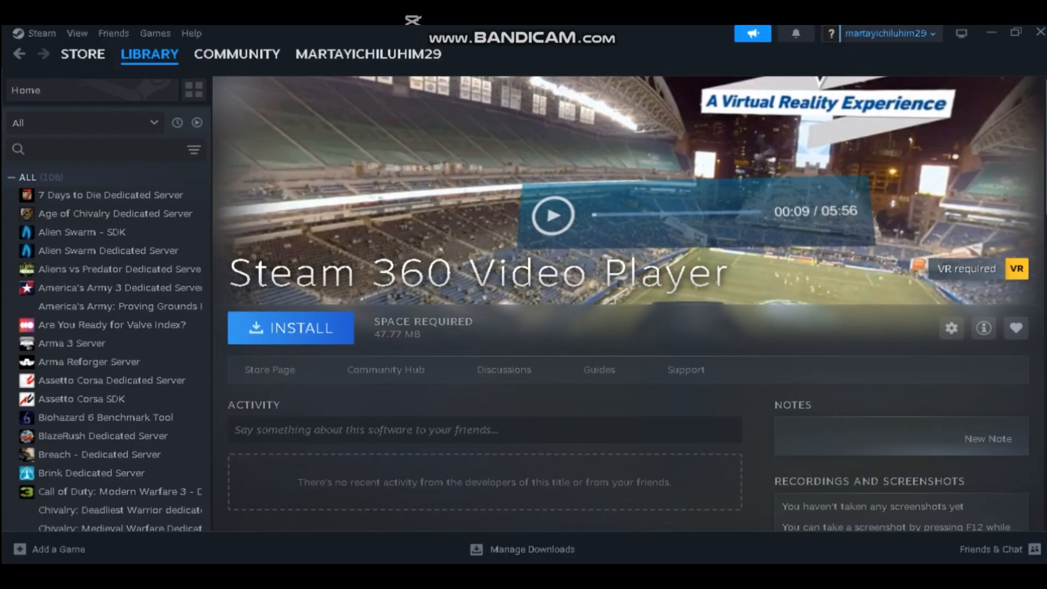
{"action": "left_click", "coordinate": [950, 327]}
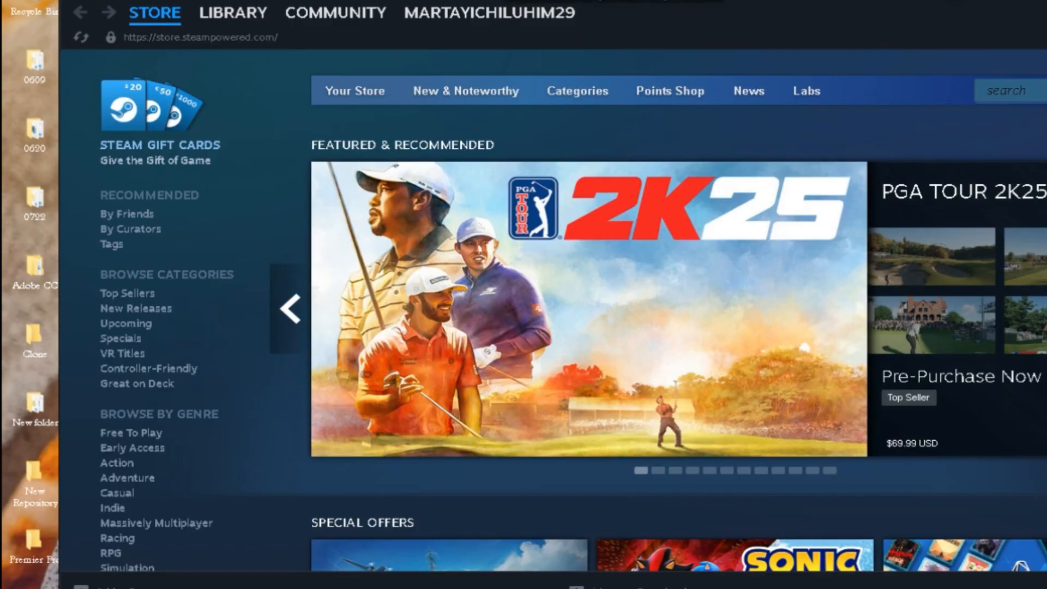
Step: View the empty Library home page, then close Steam back to the desktop
{"action": "left_click", "coordinate": [176, 13]}
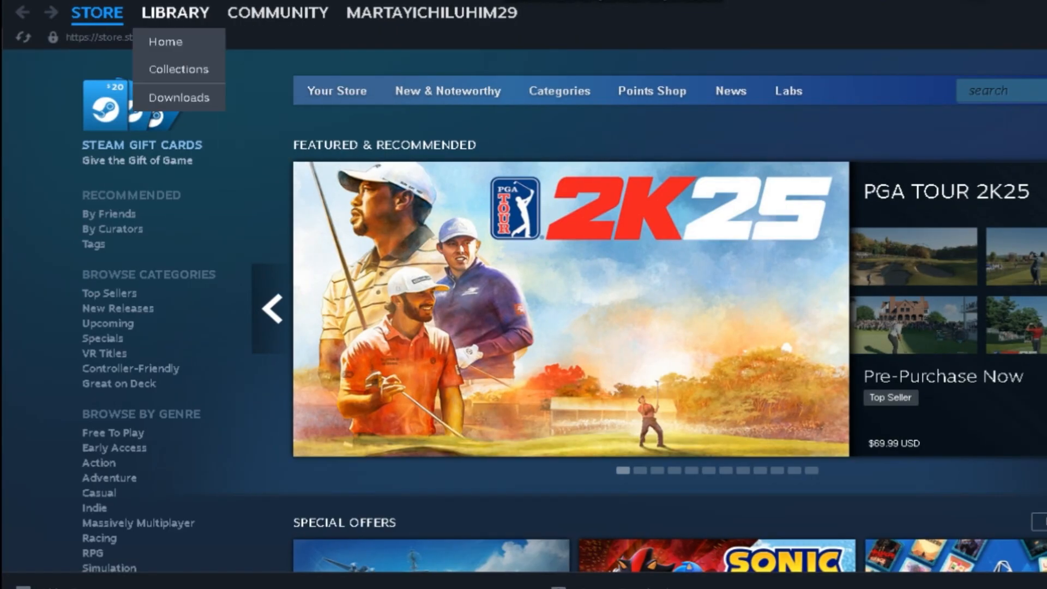
{"action": "left_click", "coordinate": [175, 13]}
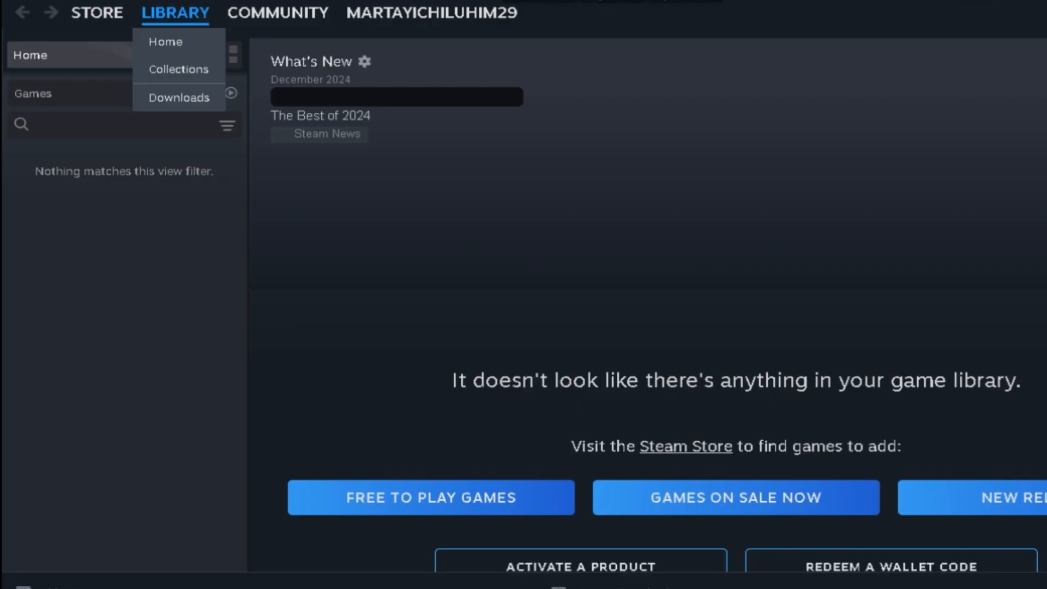
{"action": "left_click", "coordinate": [165, 41]}
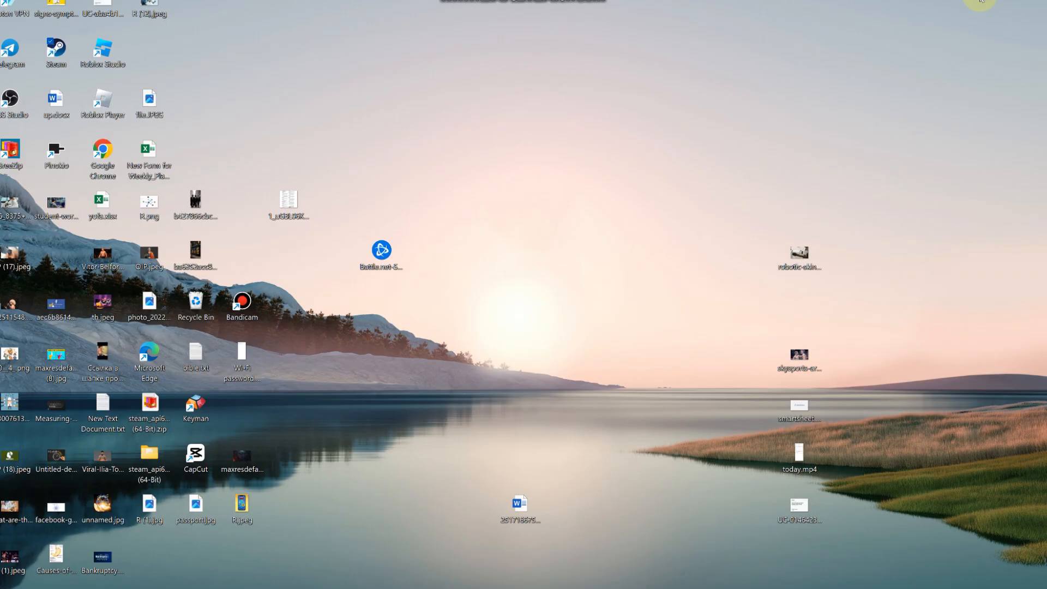
{"action": "mouse_move", "coordinate": [702, 166]}
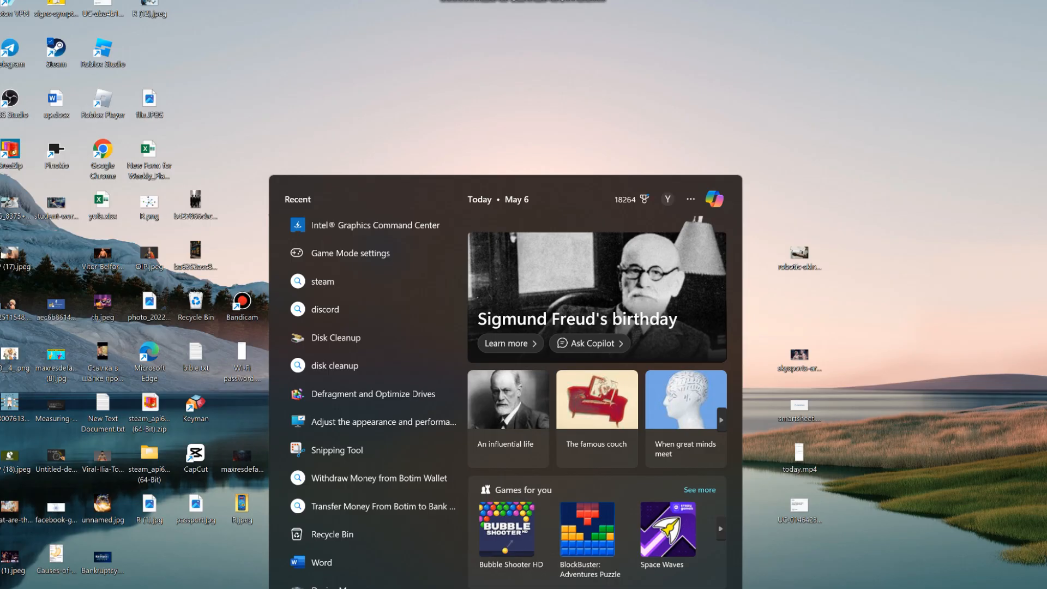
Step: Open 'View advanced system settings' from a Start search for 'vi'
{"action": "type", "text": "vie"}
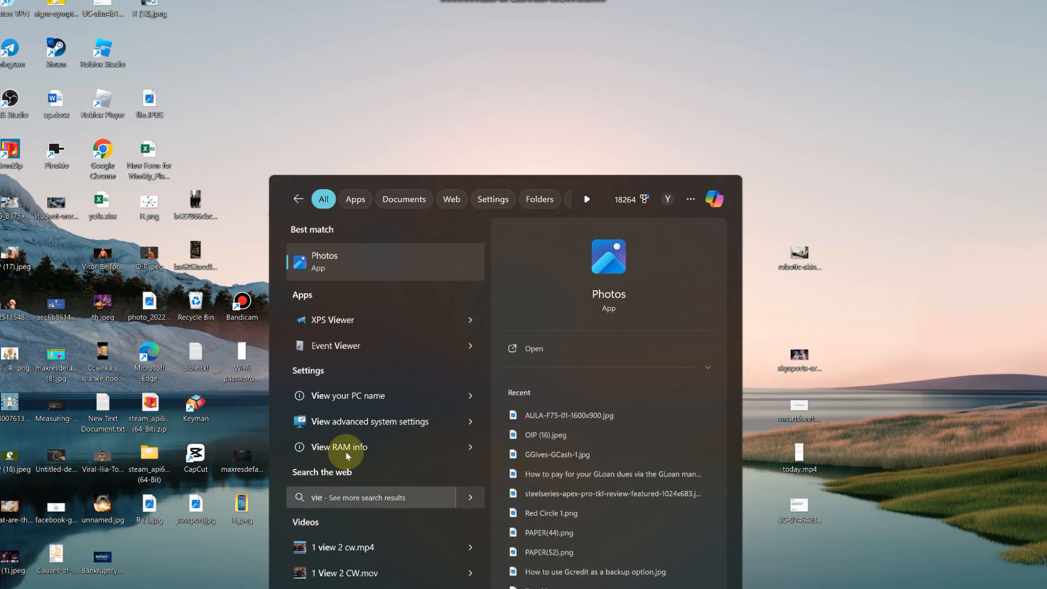
{"action": "left_click", "coordinate": [369, 420]}
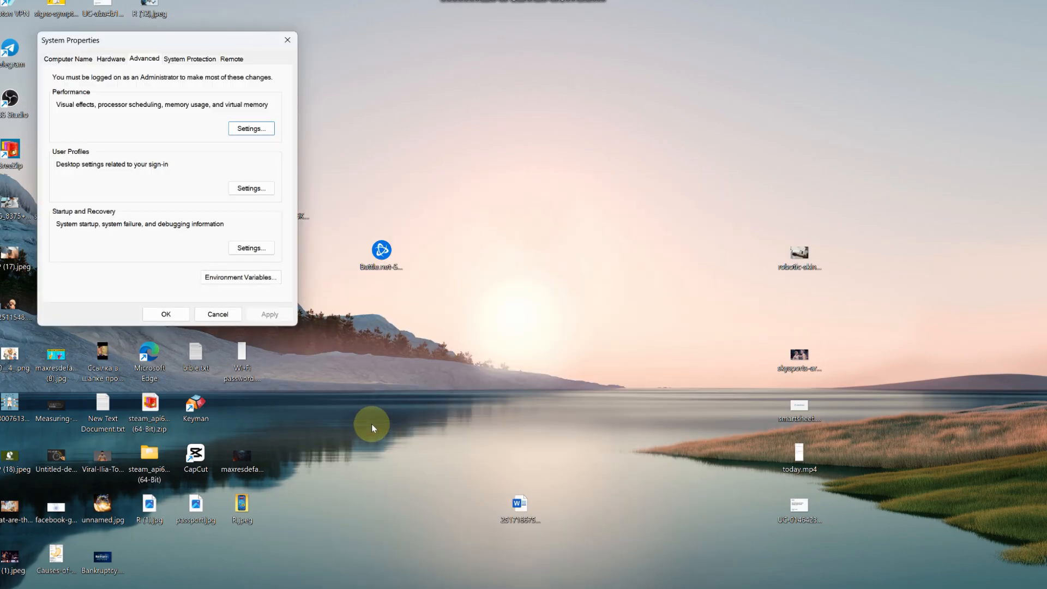
{"action": "mouse_move", "coordinate": [215, 158]}
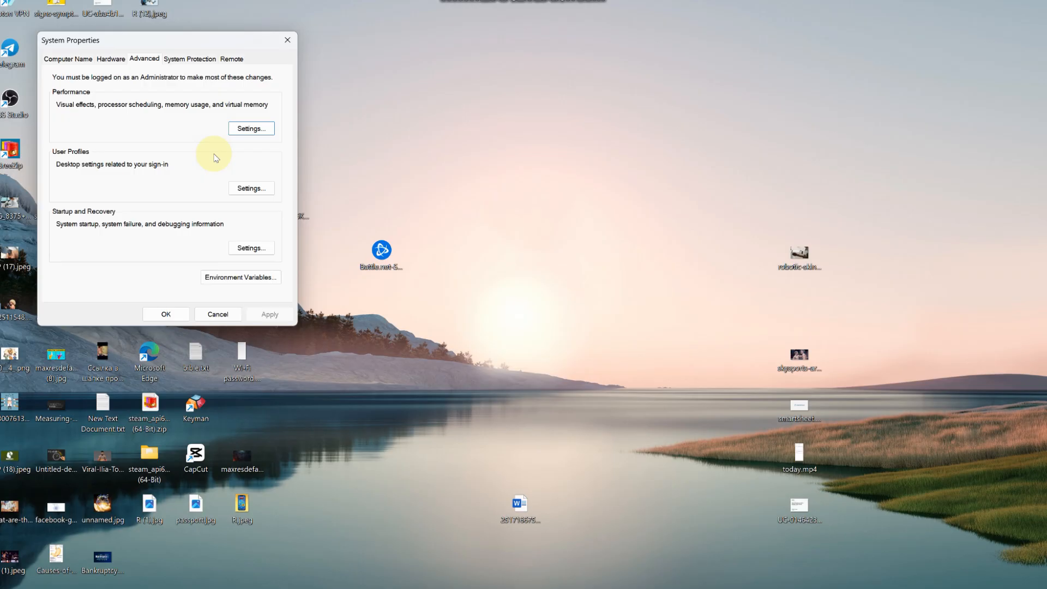
{"action": "mouse_move", "coordinate": [144, 58]}
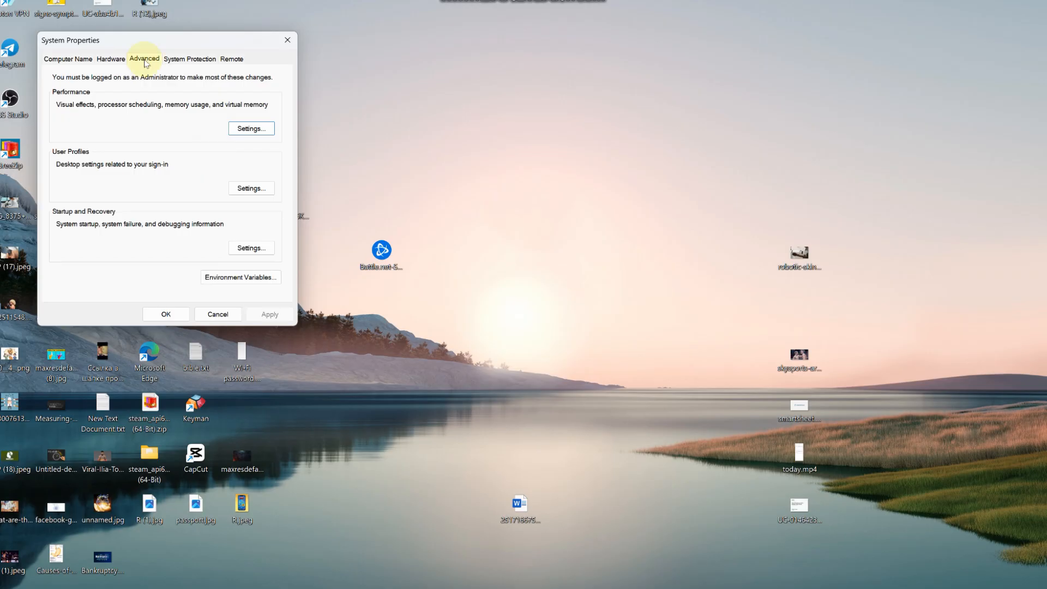
Step: Open the Virtual Memory dialog through Performance Settings' Advanced options
{"action": "left_click", "coordinate": [251, 129]}
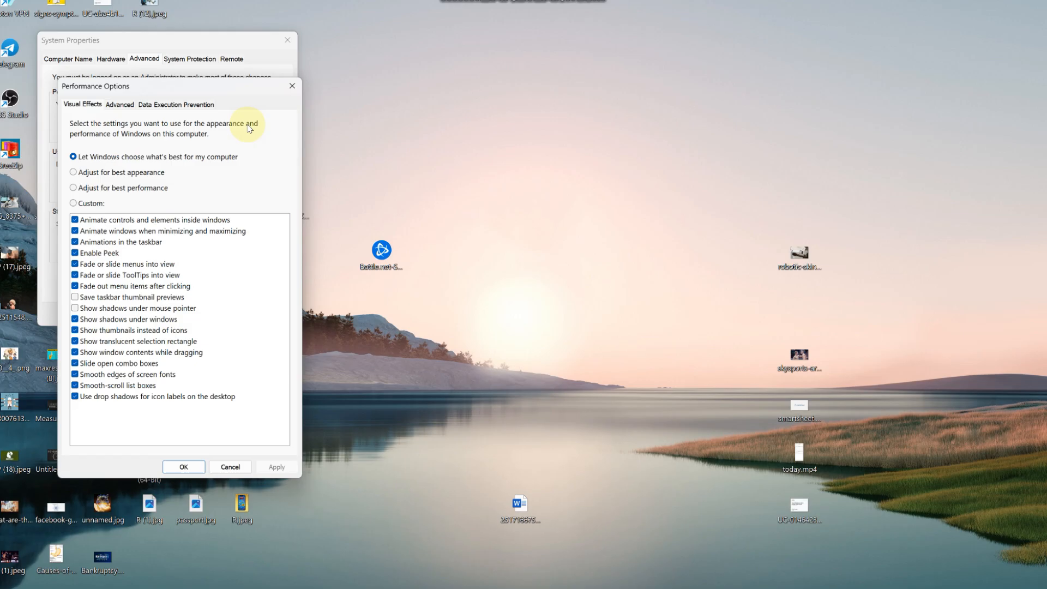
{"action": "left_click", "coordinate": [119, 103]}
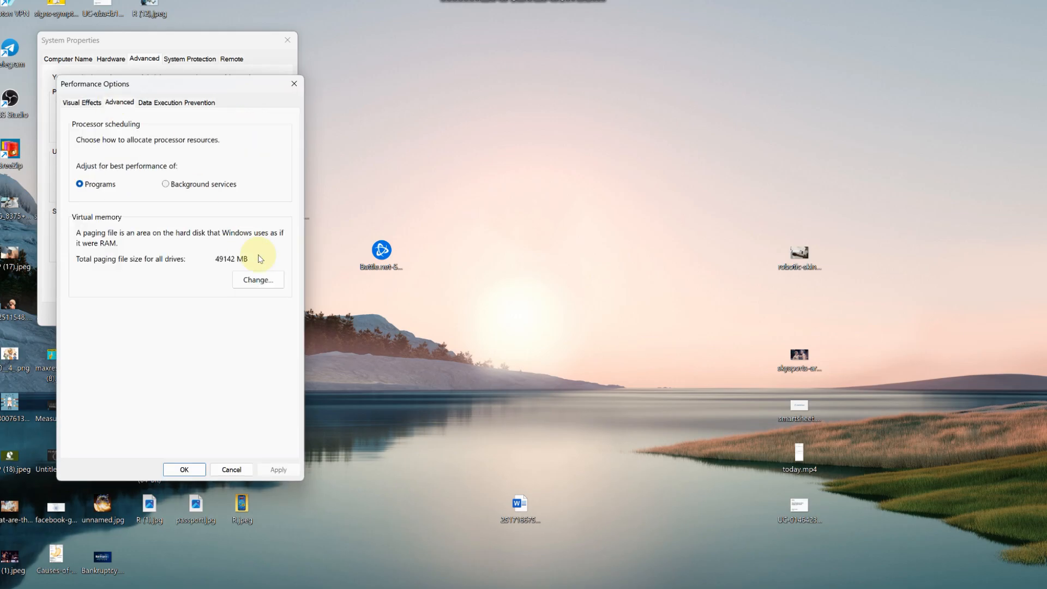
{"action": "left_click", "coordinate": [257, 279]}
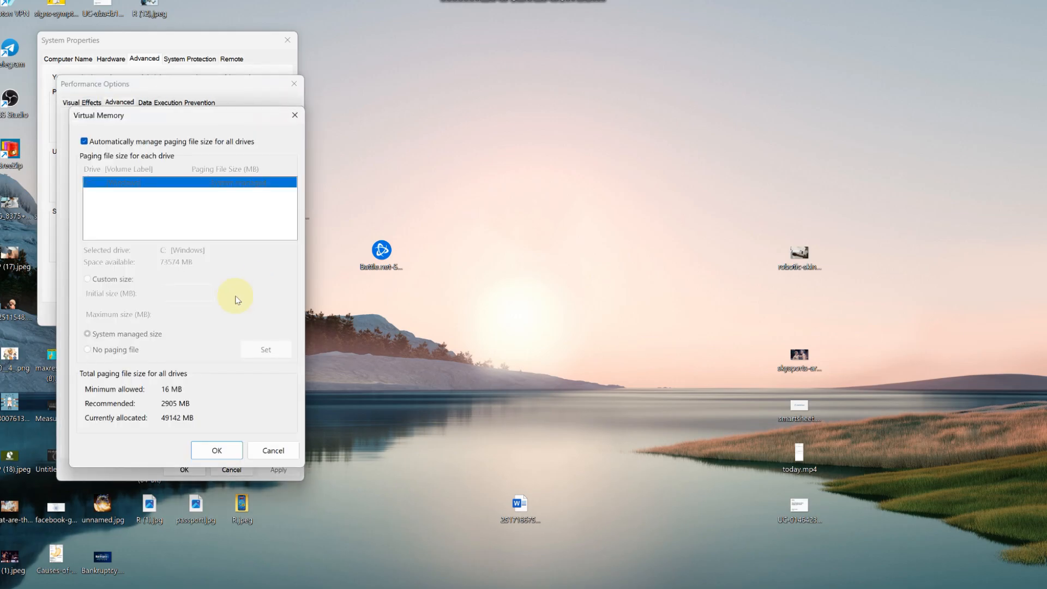
{"action": "mouse_move", "coordinate": [229, 308]}
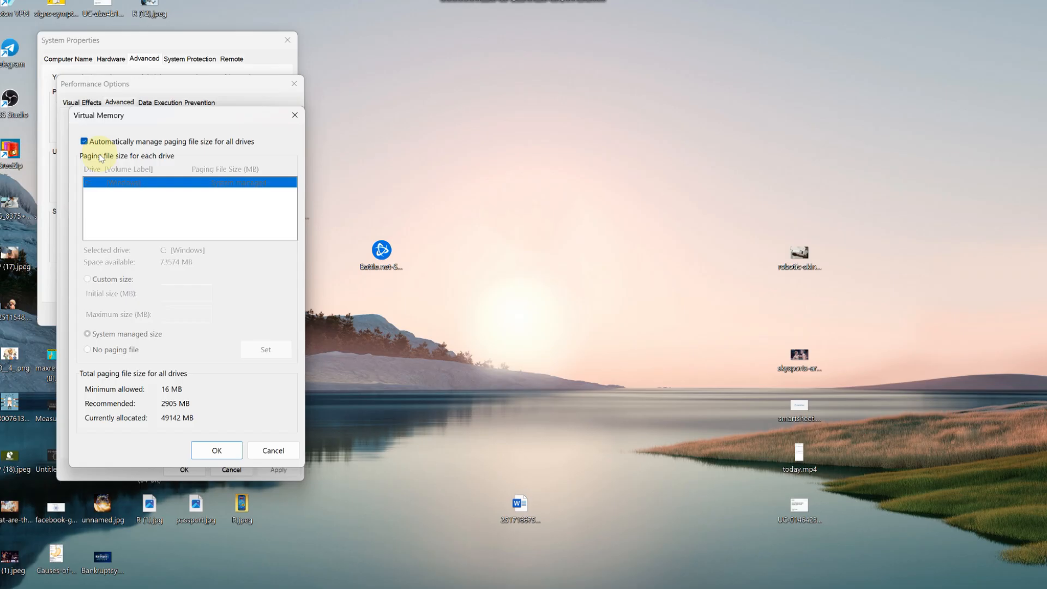
{"action": "mouse_move", "coordinate": [132, 206]}
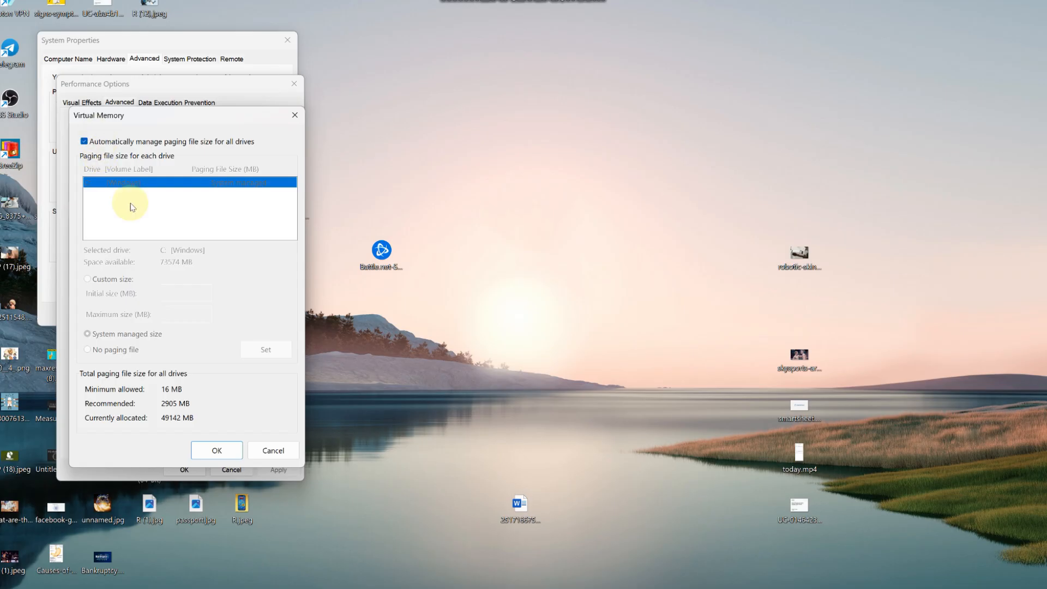